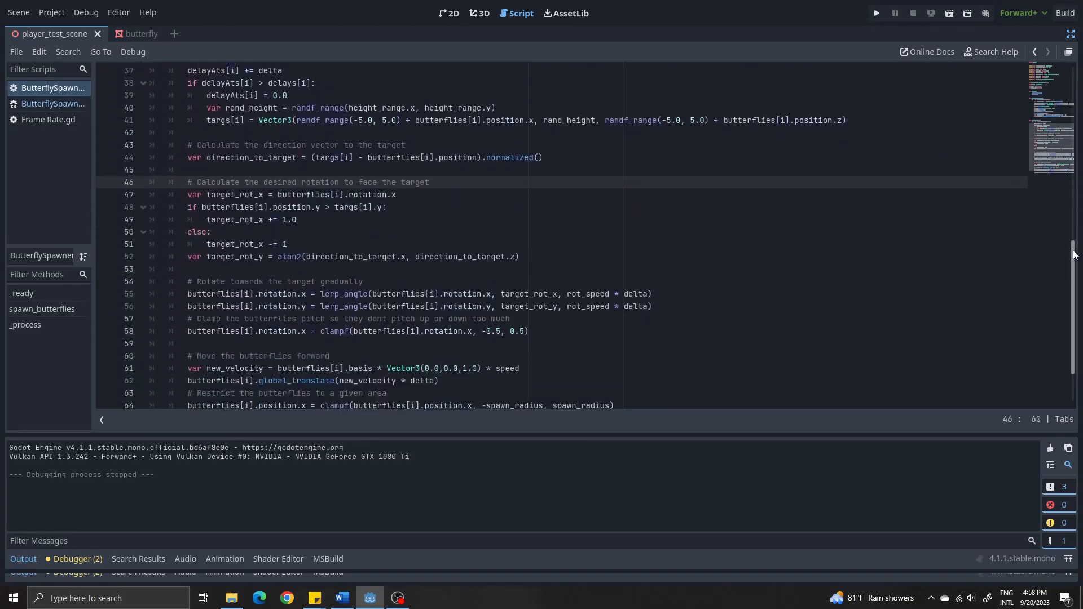
Step: Review the C# ButterflySpawner script, then run the forest scene with 1500 butterflies
scroll(down, 3)
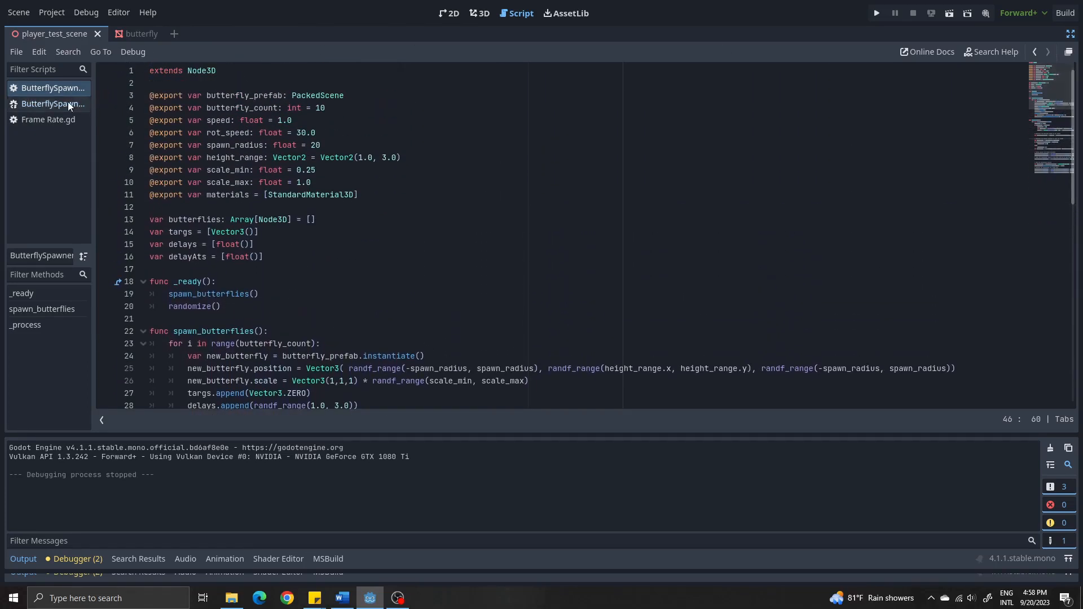
click(53, 104)
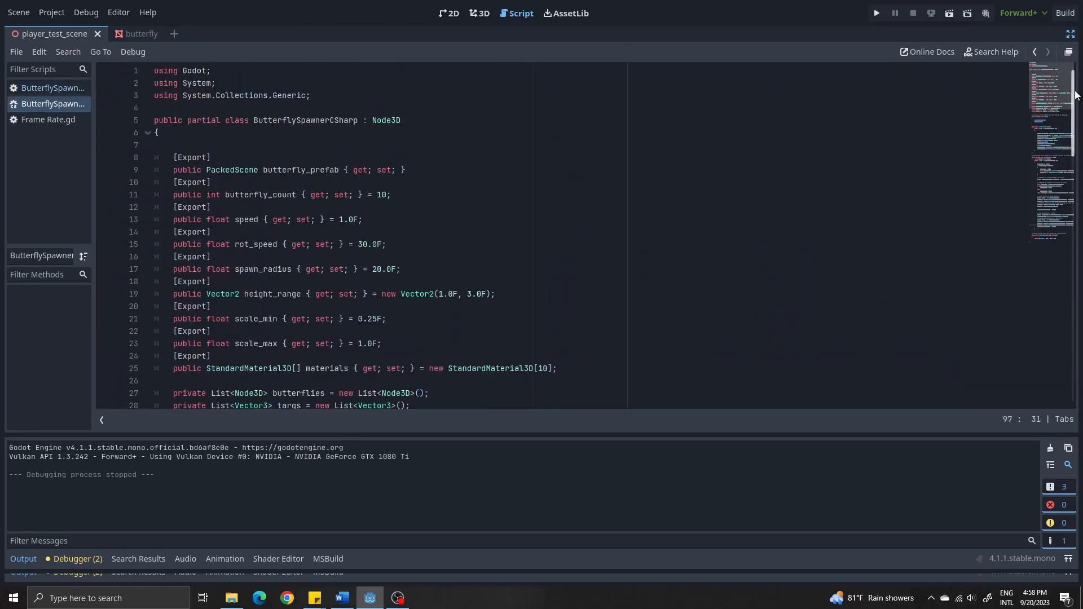
scroll(down, 3)
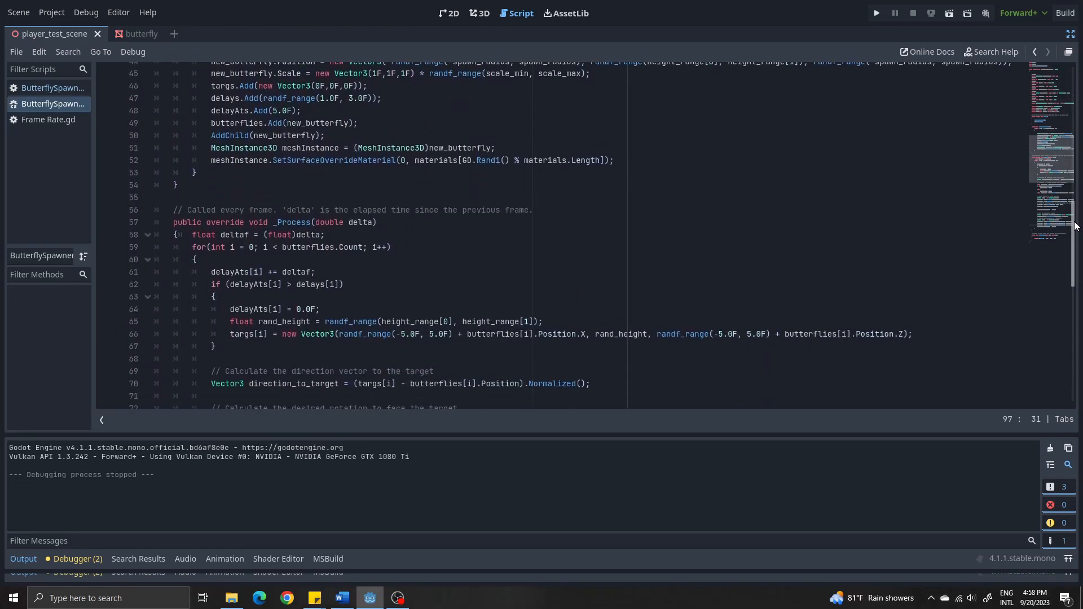
click(876, 12)
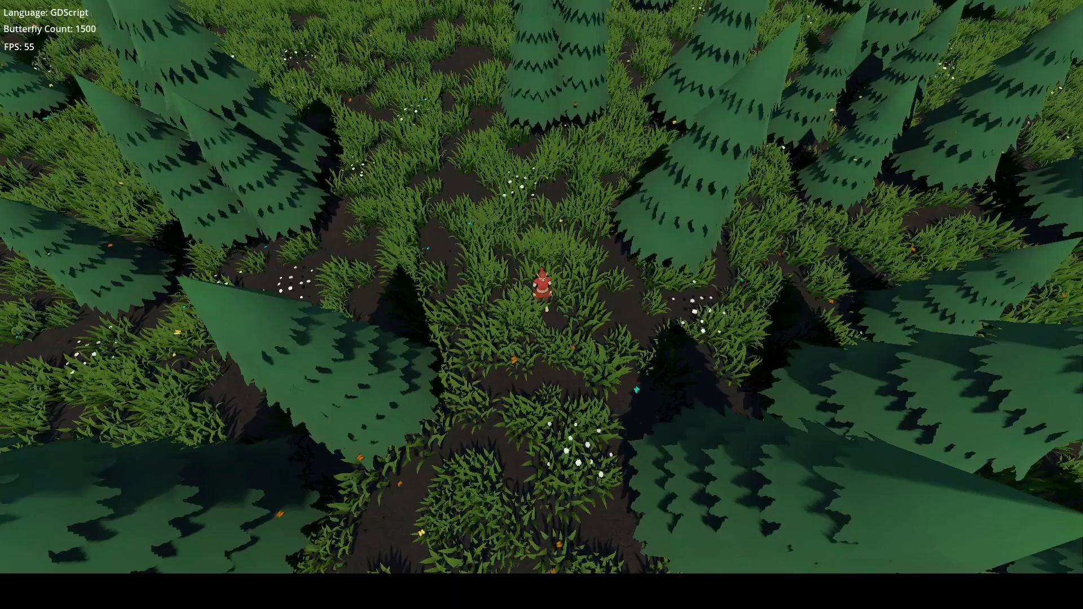